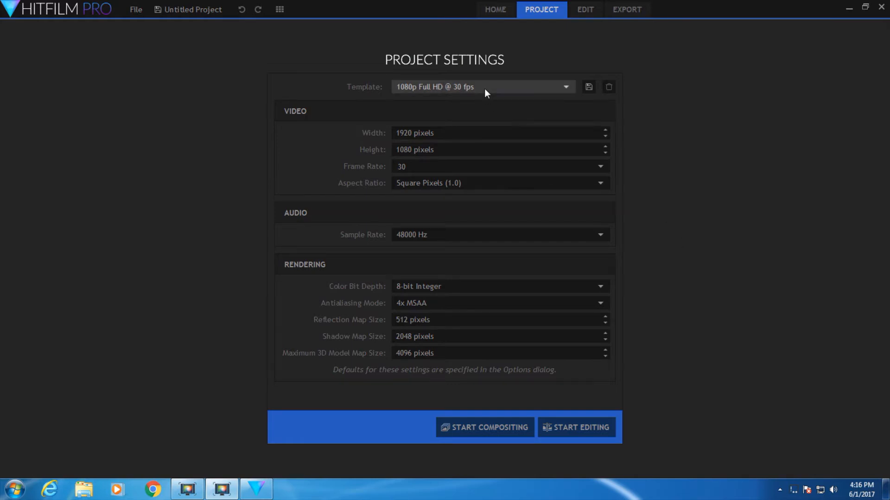
mouse_move(416, 122)
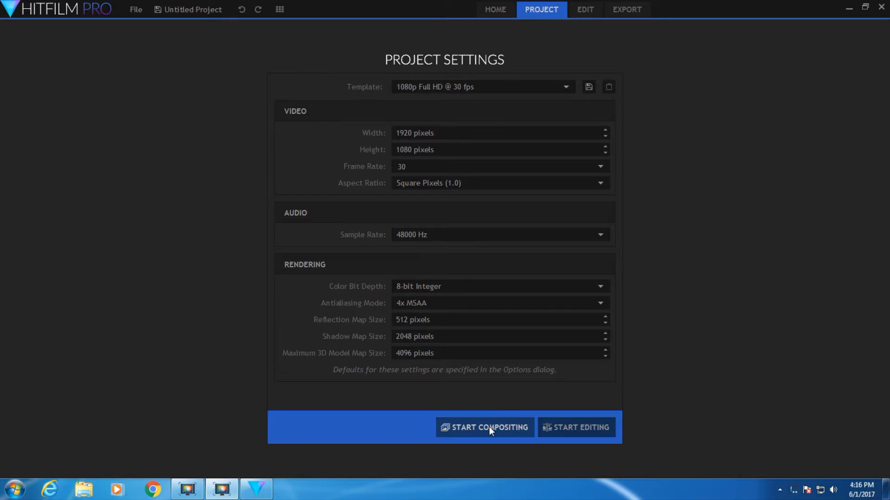
mouse_move(540, 437)
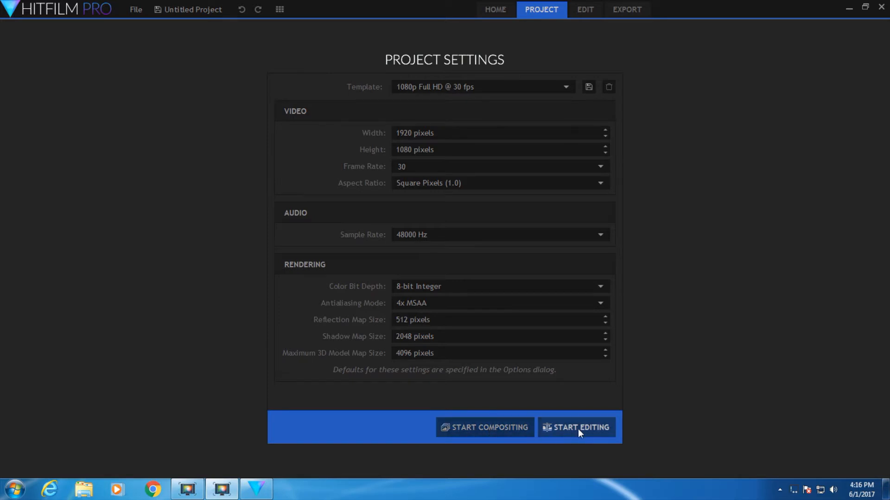
mouse_move(607, 433)
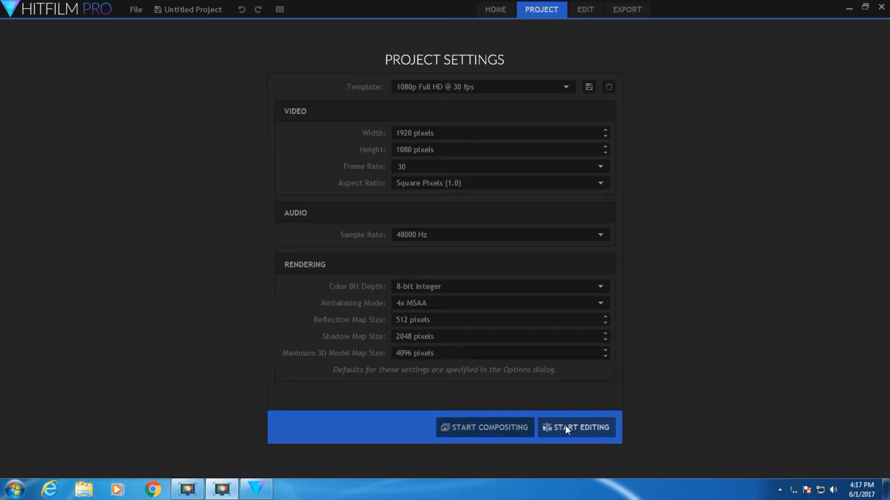
- Enter the editing workspace and import all twelve MOV clips from the Footage folder
click(581, 428)
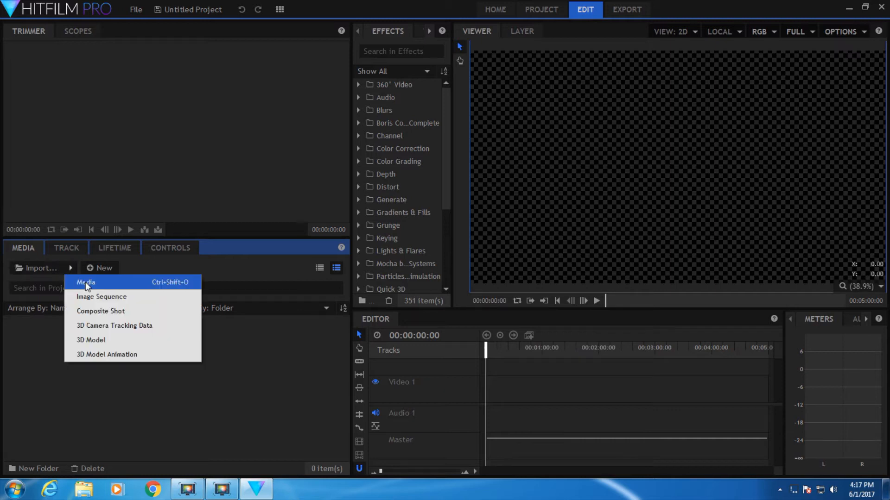
click(86, 282)
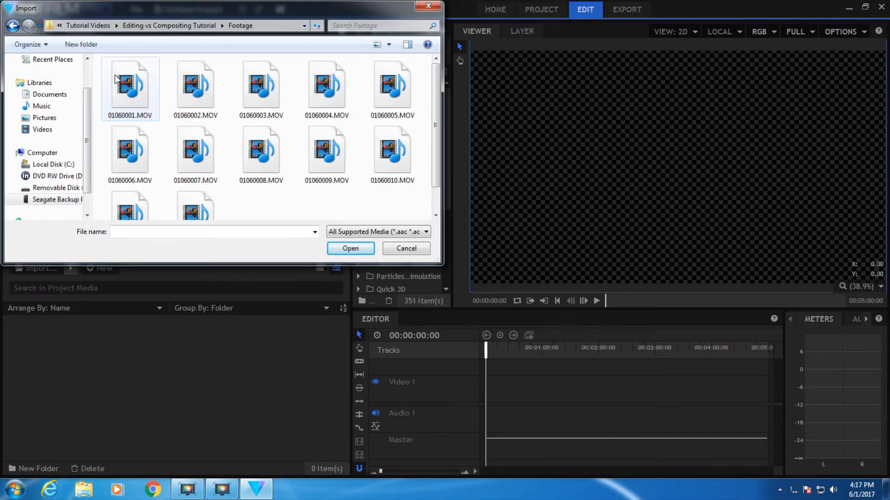
click(130, 86)
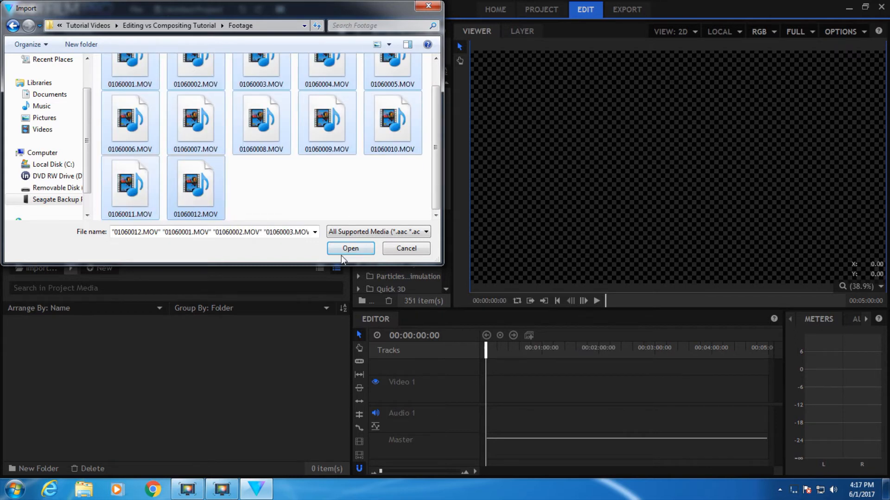
click(350, 248)
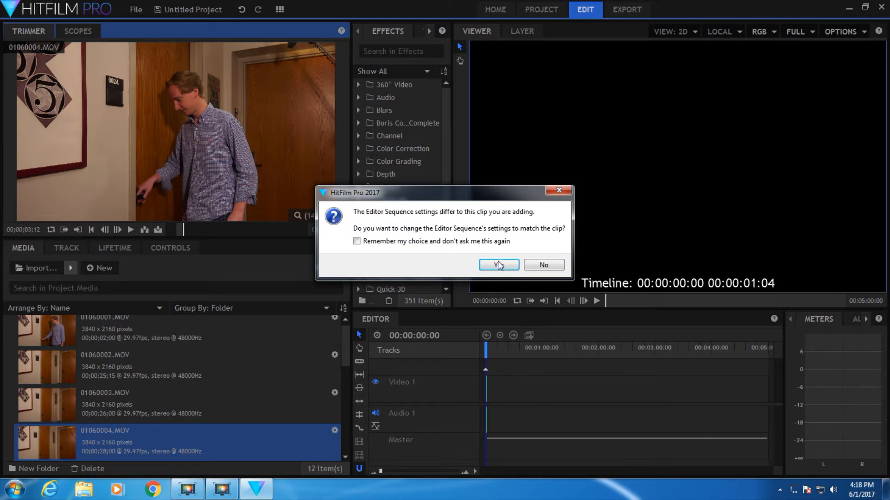
- Match the sequence settings to 01060004.MOV and trim the close-up clip 01060010.MOV in the Trimmer
click(498, 265)
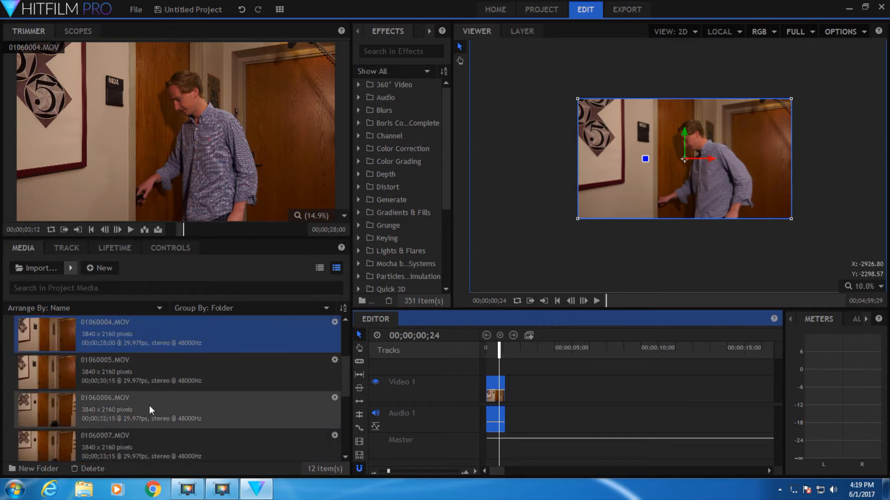
scroll(down, 3)
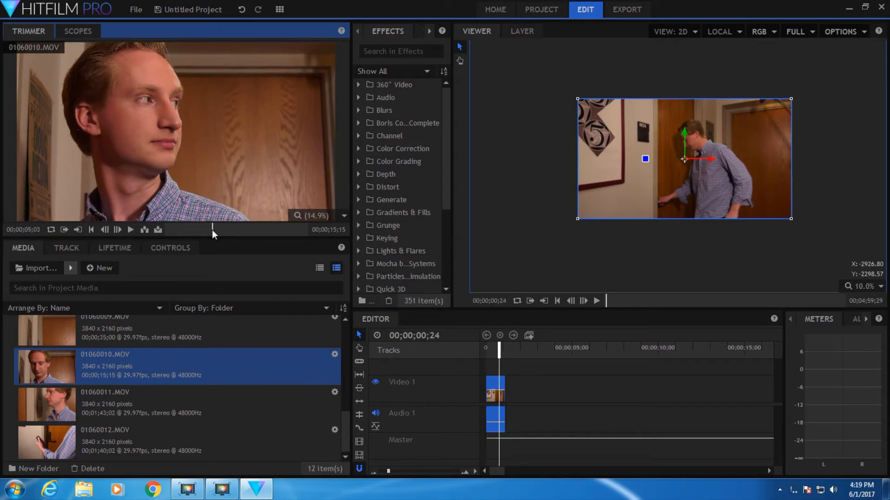
drag(213, 229, 230, 229)
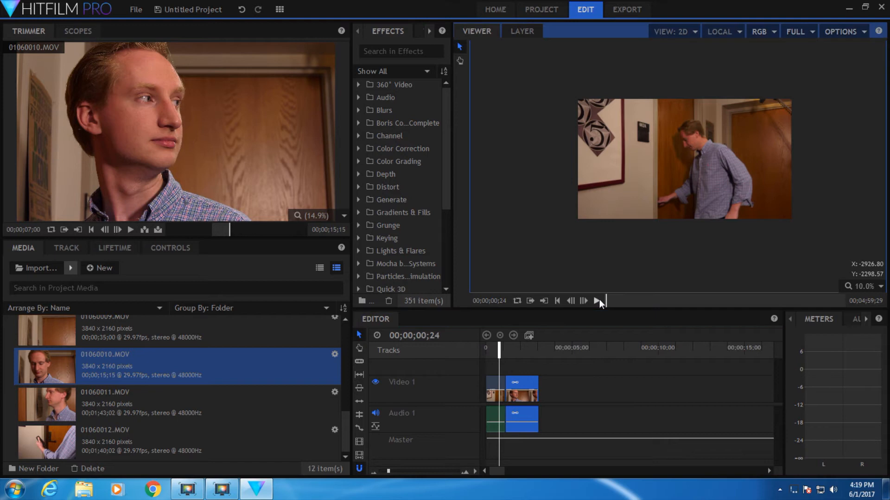
- Preview the sequence in the viewer and return the playhead to the start of the timeline
click(596, 300)
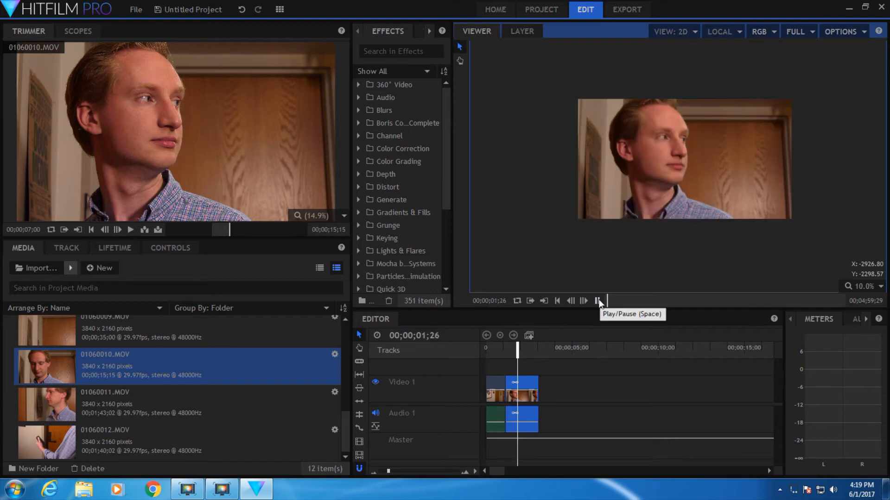
click(598, 301)
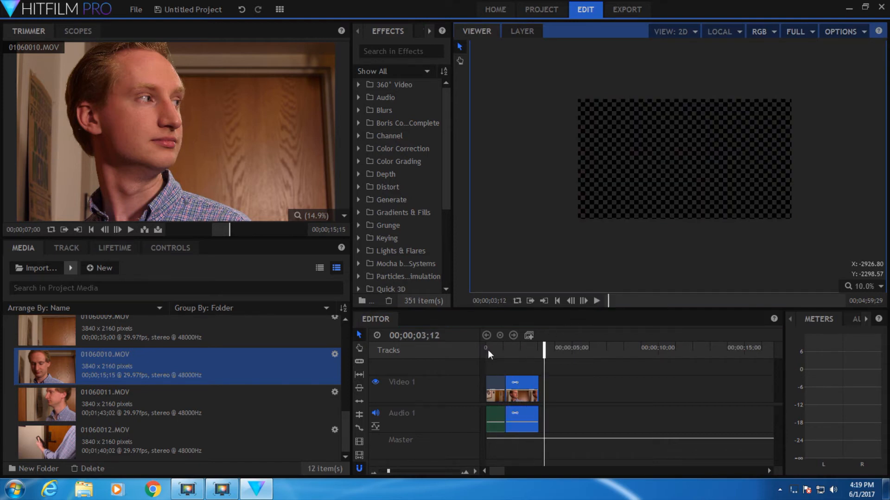
click(489, 348)
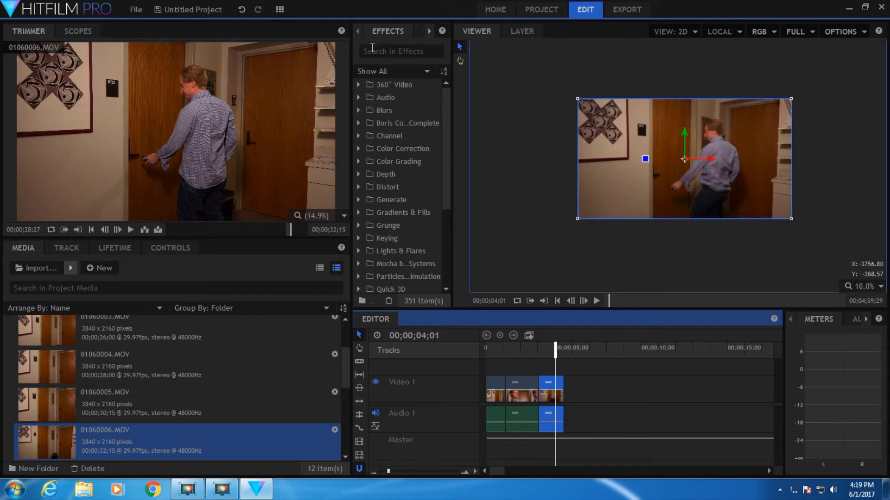
mouse_move(348, 62)
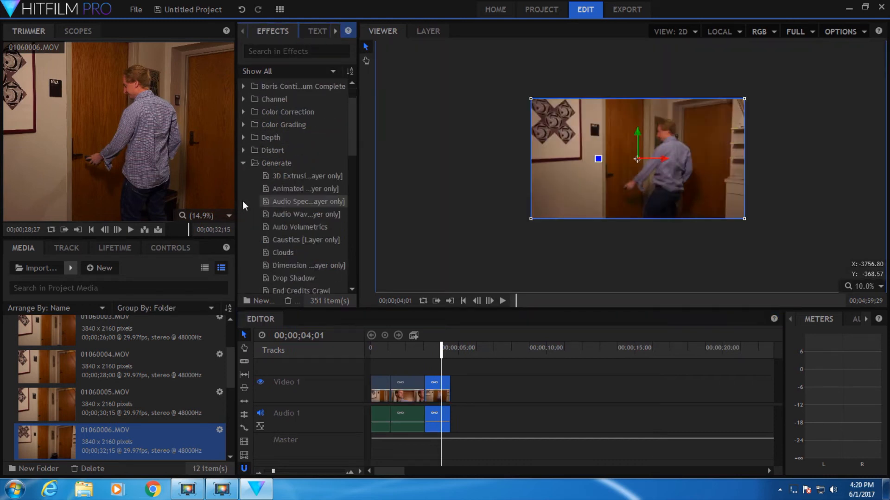
- Scroll the Generate effects list down to the Lightsword effects
scroll(down, 3)
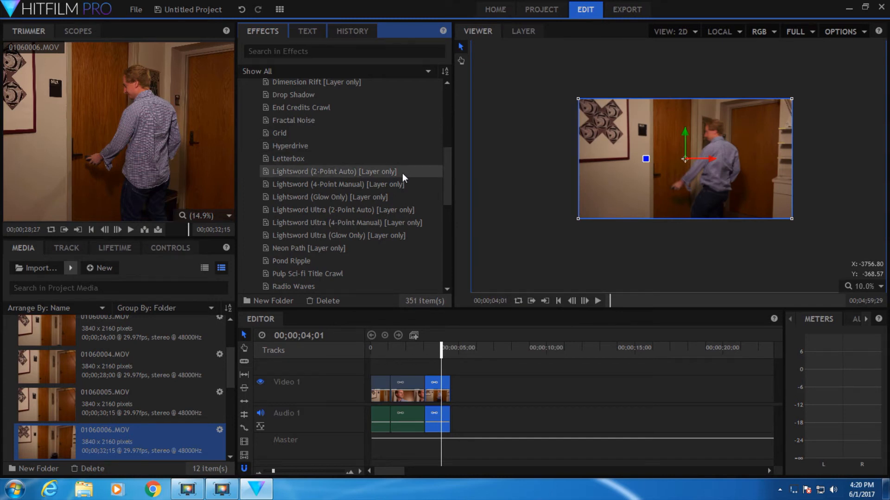
mouse_move(336, 177)
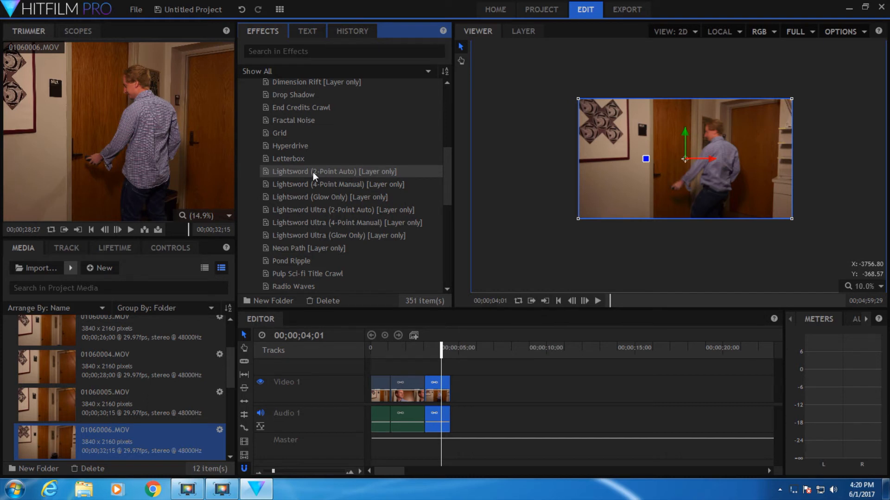
mouse_move(460, 384)
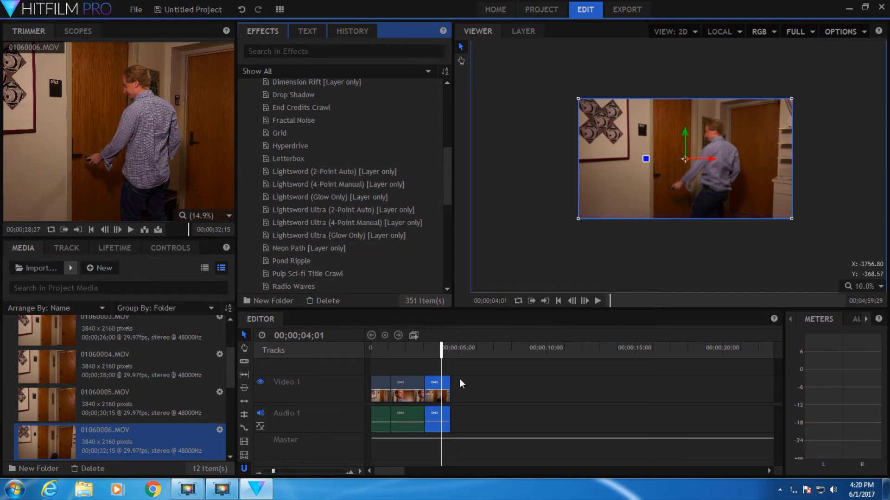
mouse_move(457, 386)
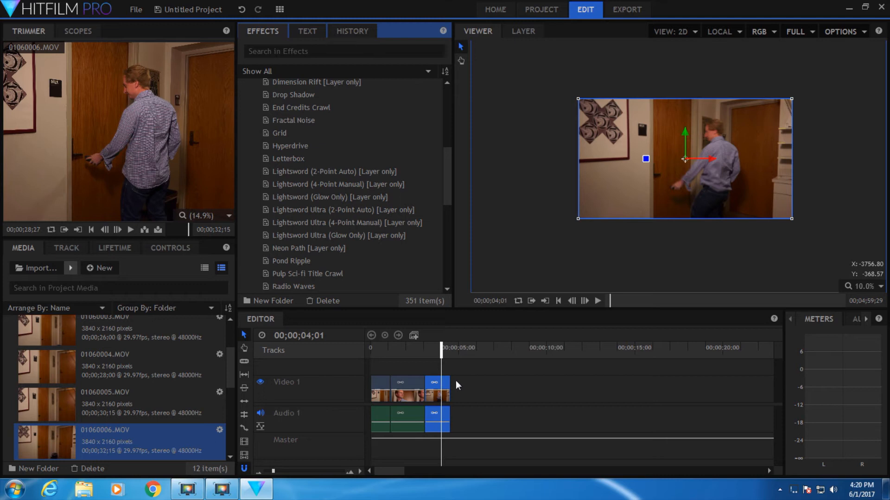
- Make the third clip a composite shot using Editor Sequence properties and Move with Clip
right_click(432, 384)
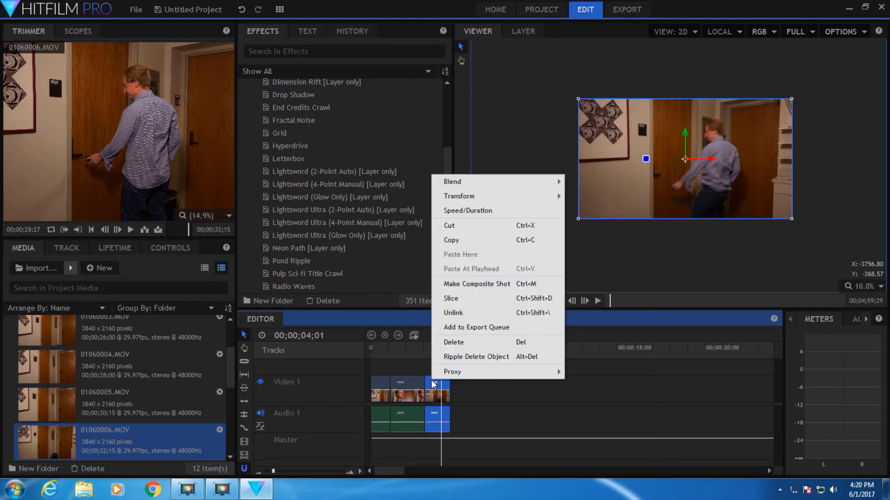
mouse_move(475, 283)
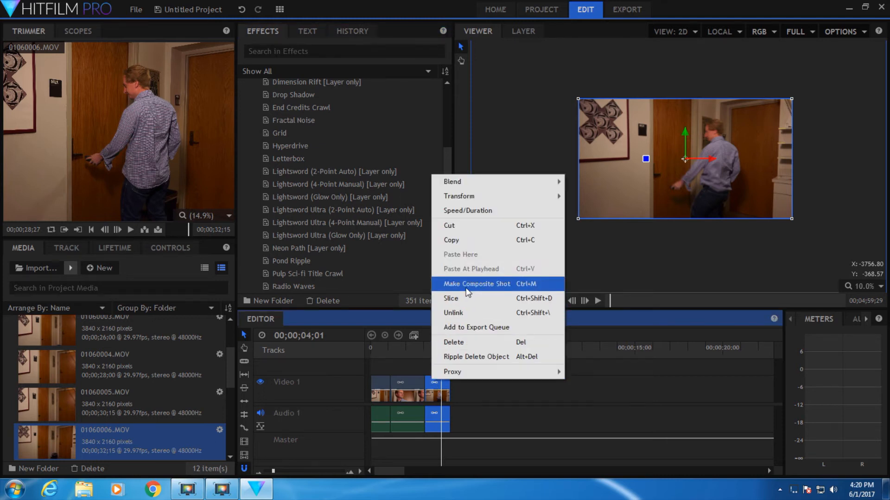
click(476, 283)
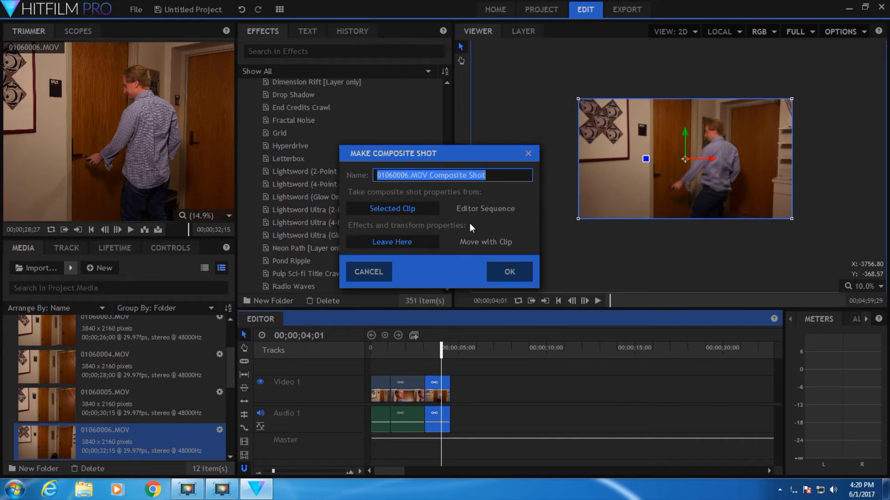
click(484, 209)
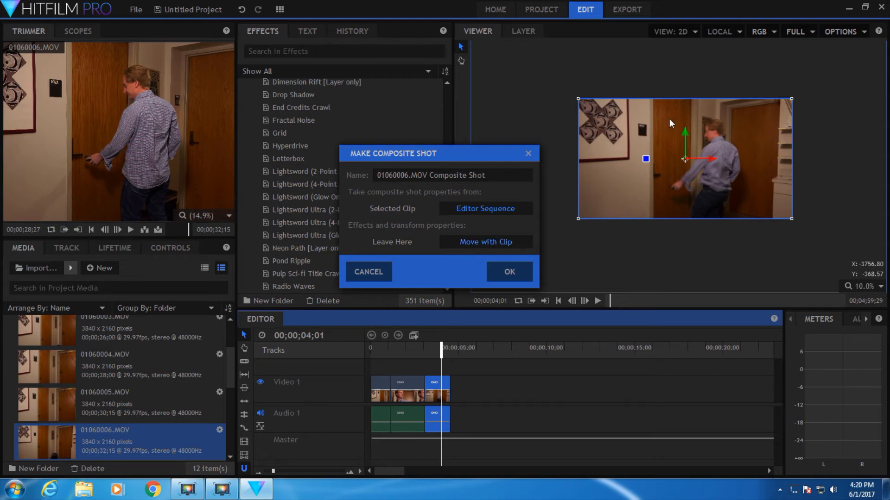
click(508, 272)
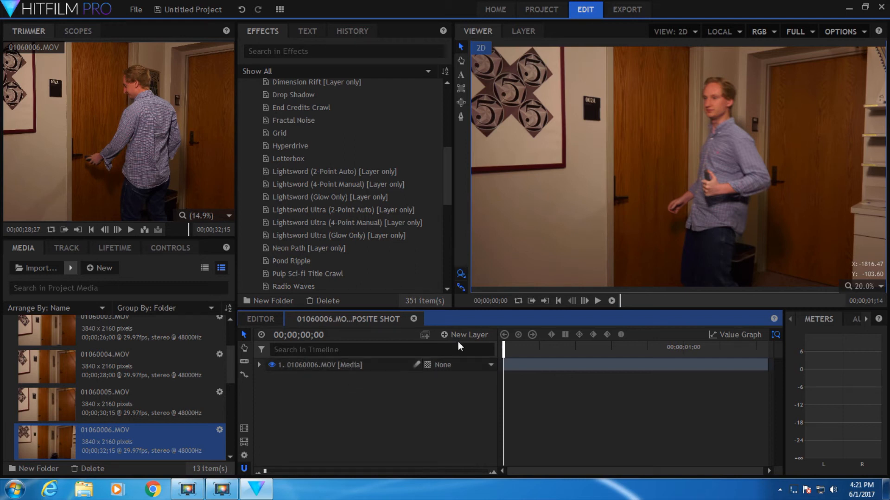
- Add a new plane layer above the footage in the composite shot
click(464, 335)
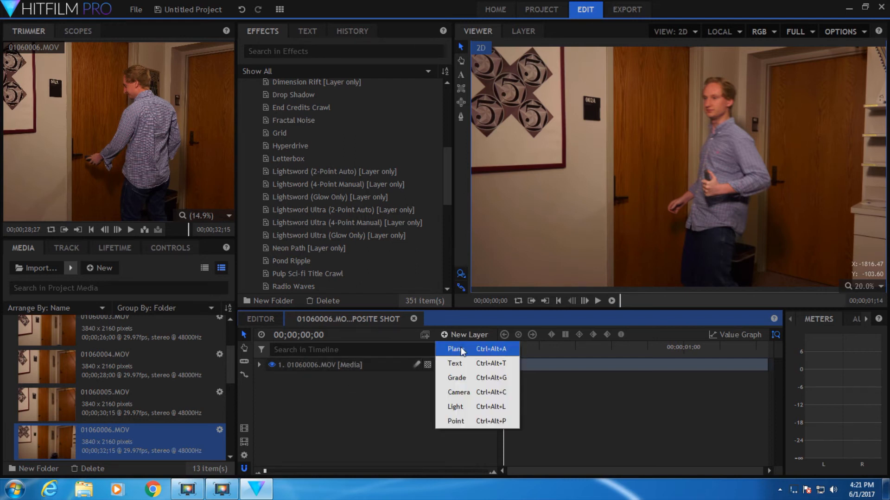
click(456, 349)
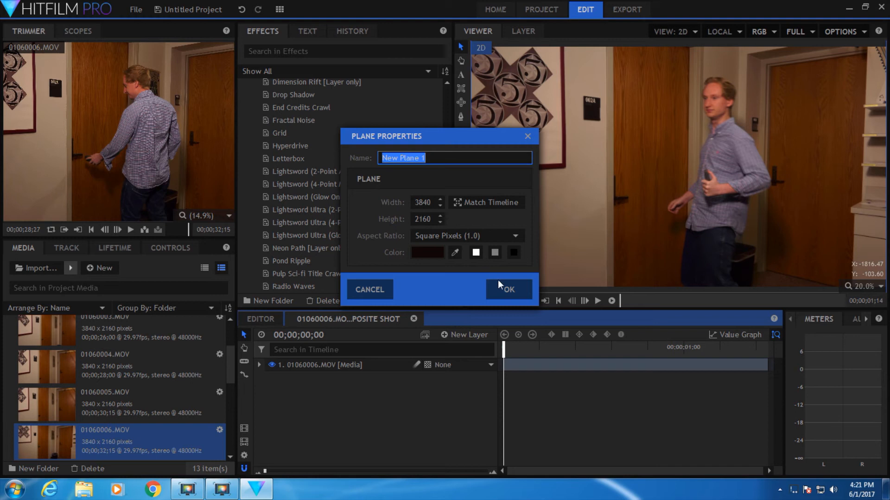
click(506, 289)
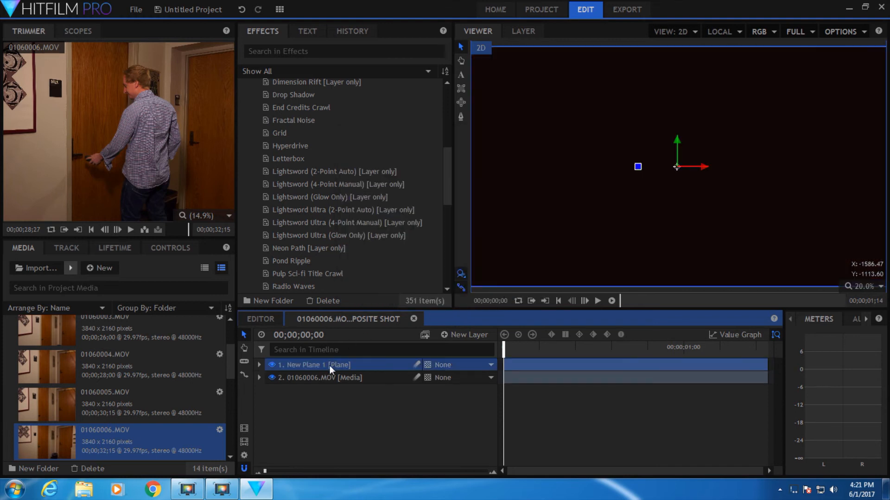
mouse_move(328, 378)
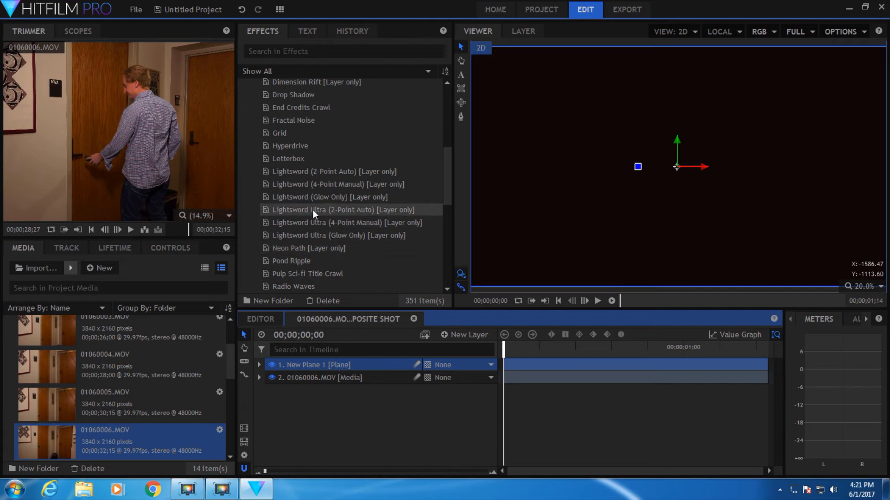
mouse_move(317, 211)
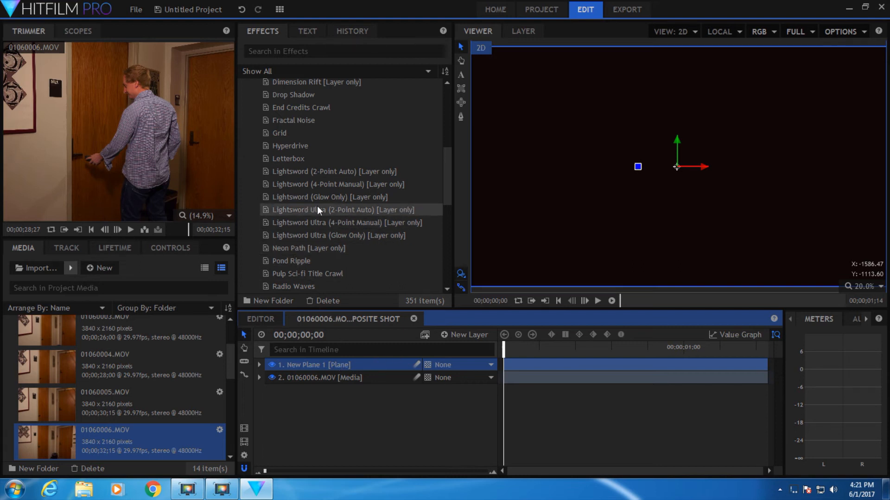
- Apply the Lightsword Ultra 2-Point Auto effect to the plane and set a blend mode revealing the footage
click(342, 210)
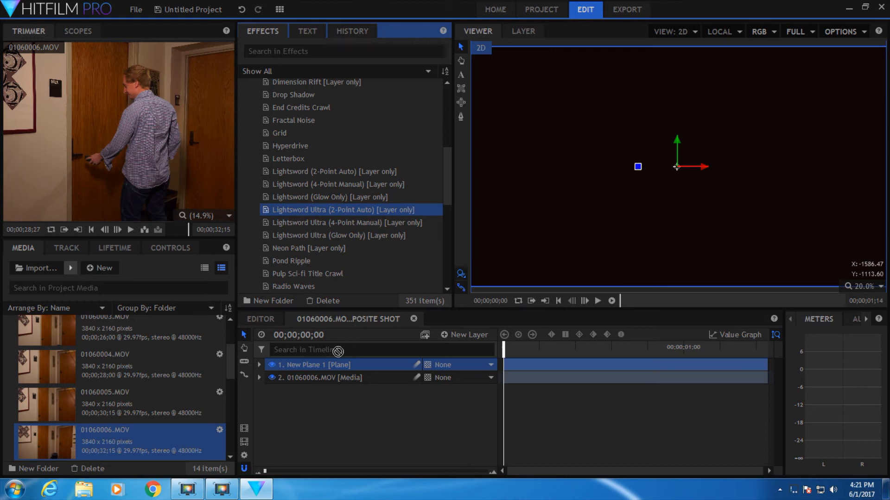
click(260, 365)
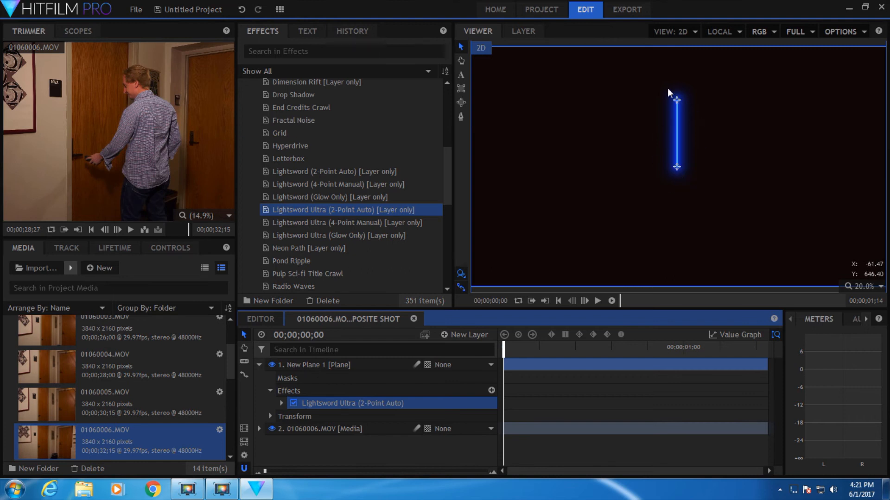
mouse_move(554, 244)
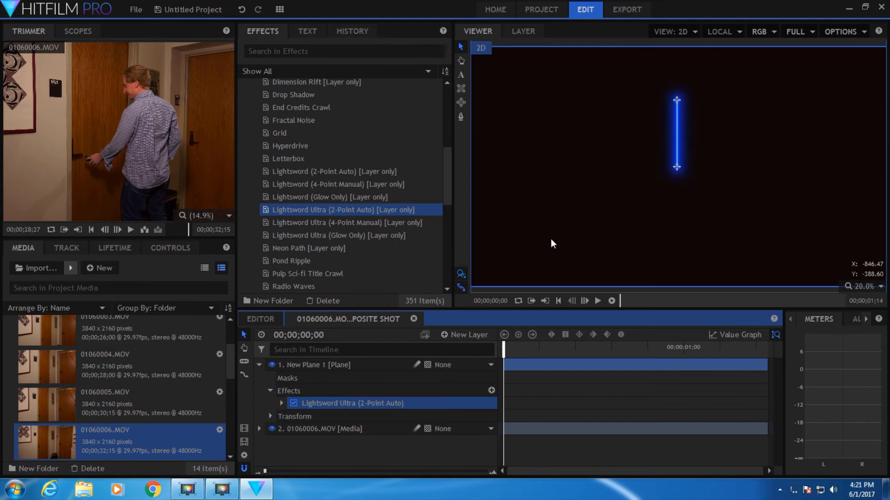
right_click(315, 365)
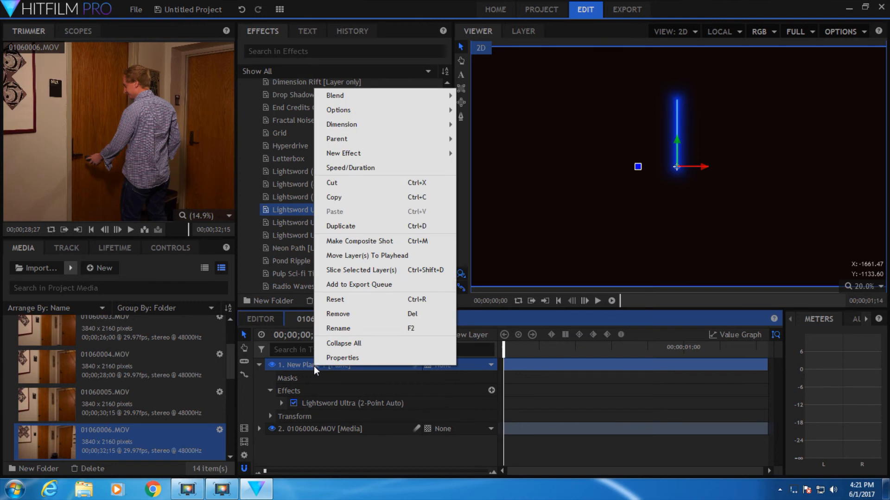
mouse_move(335, 95)
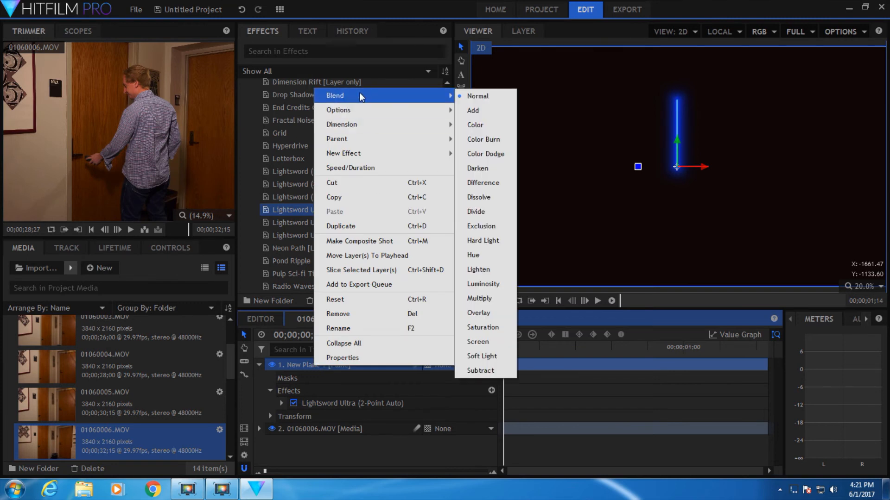
mouse_move(495, 111)
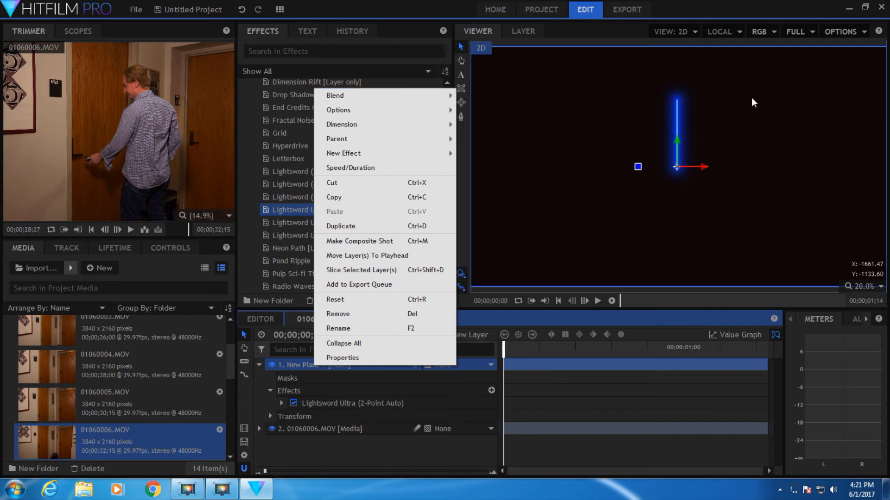
mouse_move(644, 214)
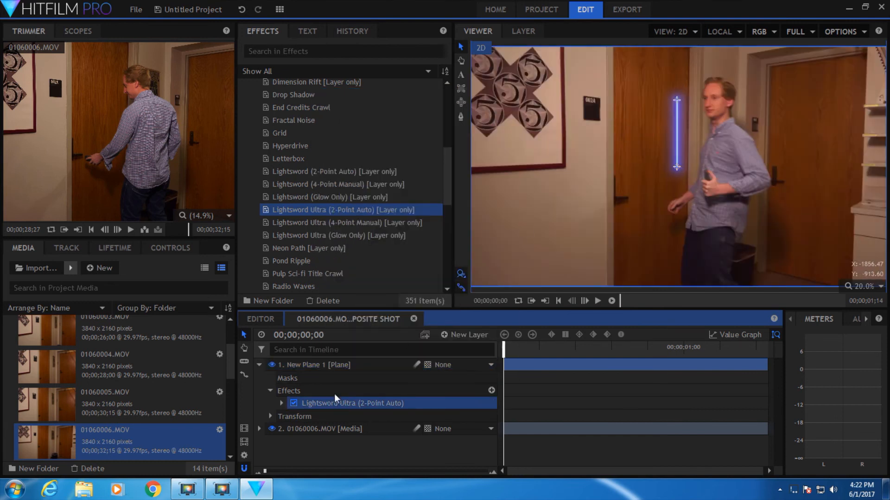
- Expand the Lightsword Ultra hilt position settings to place the blade in the actor's hand
click(170, 248)
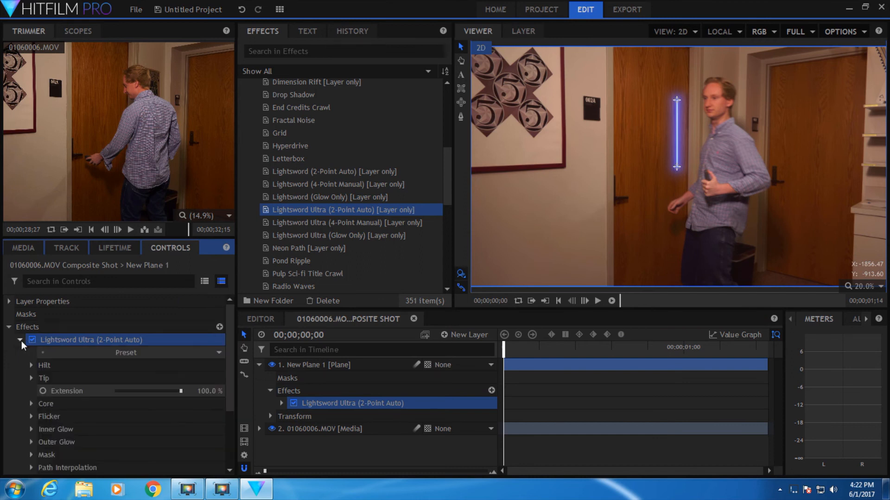
click(44, 365)
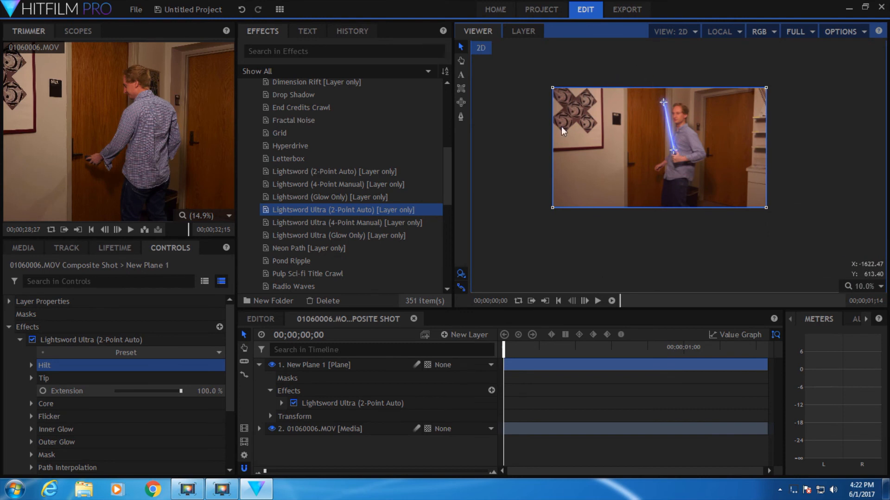
- Add a grade layer on top and apply the Glow effect found by searching 'glow'
click(463, 335)
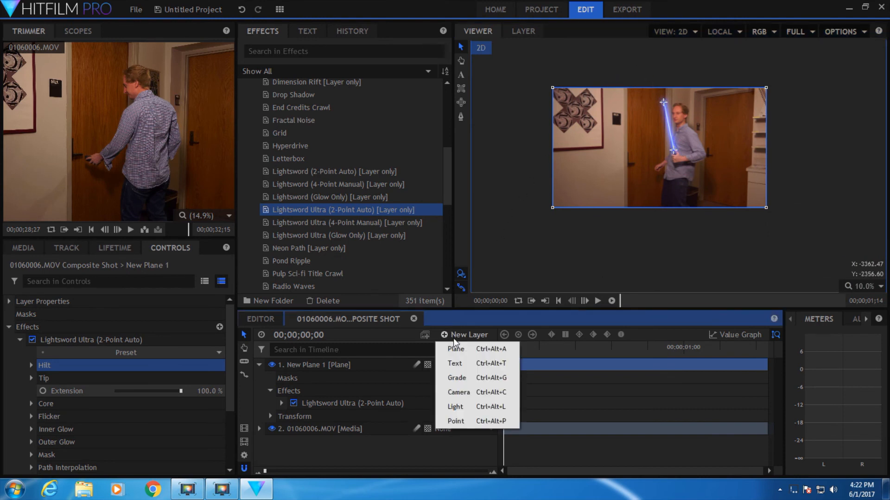
click(456, 378)
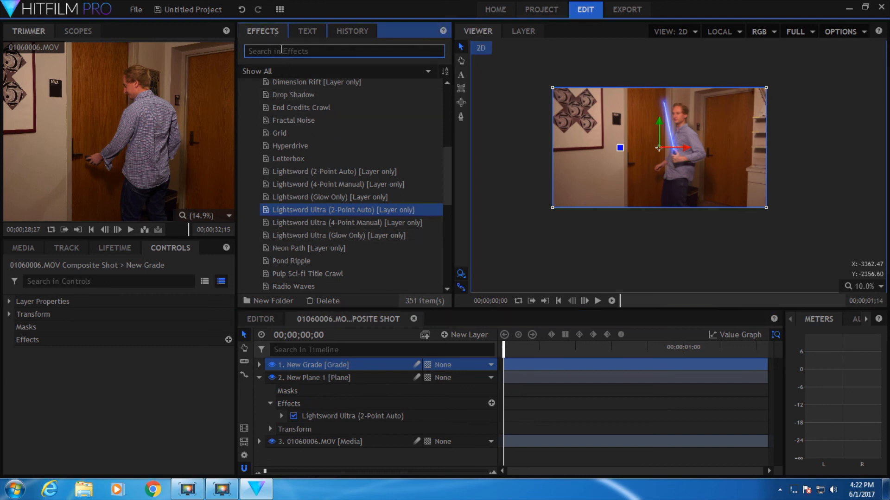
text(glow)
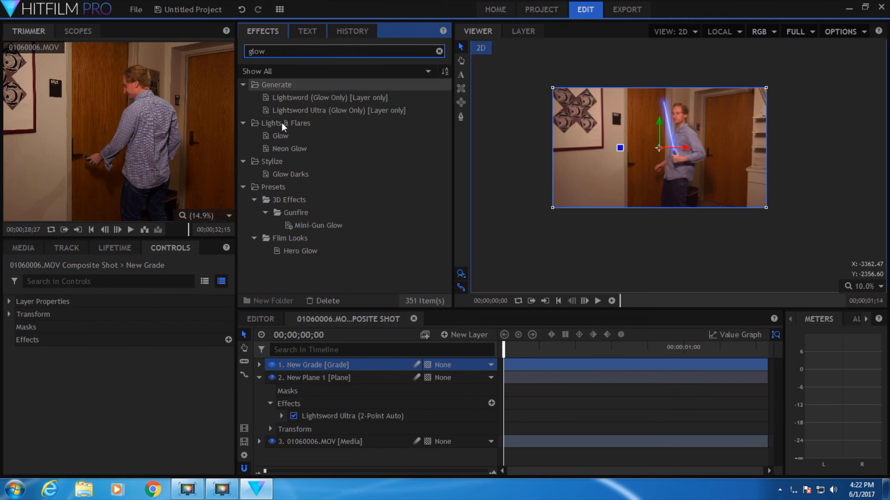
click(281, 135)
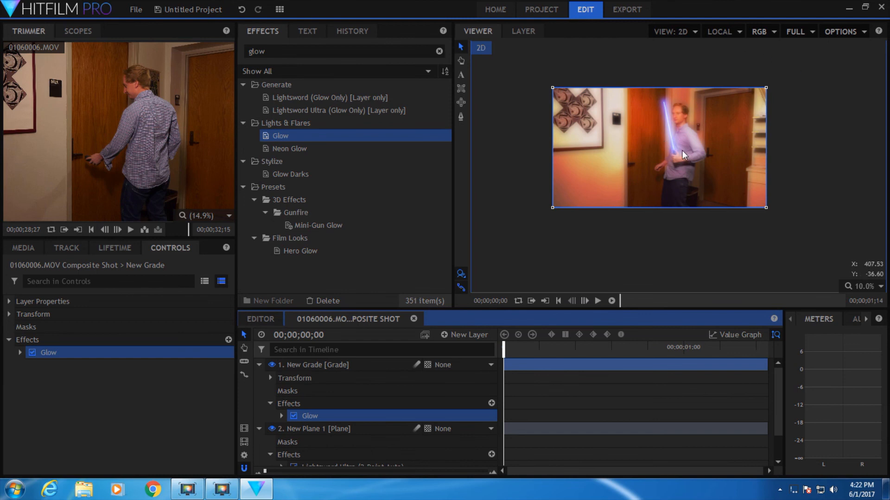
- Set Glow intensity 0.4, threshold 20%, and tint per-channel intensity toward blue with green about 0.5
click(20, 352)
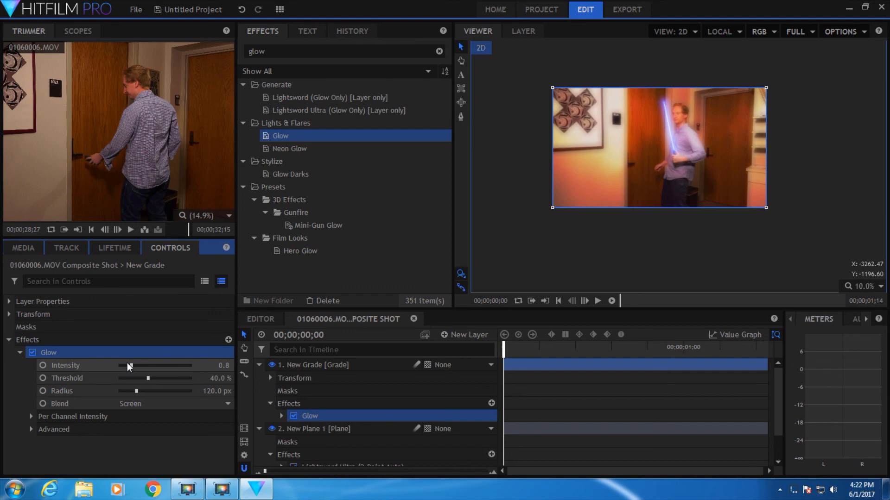
drag(129, 365, 126, 365)
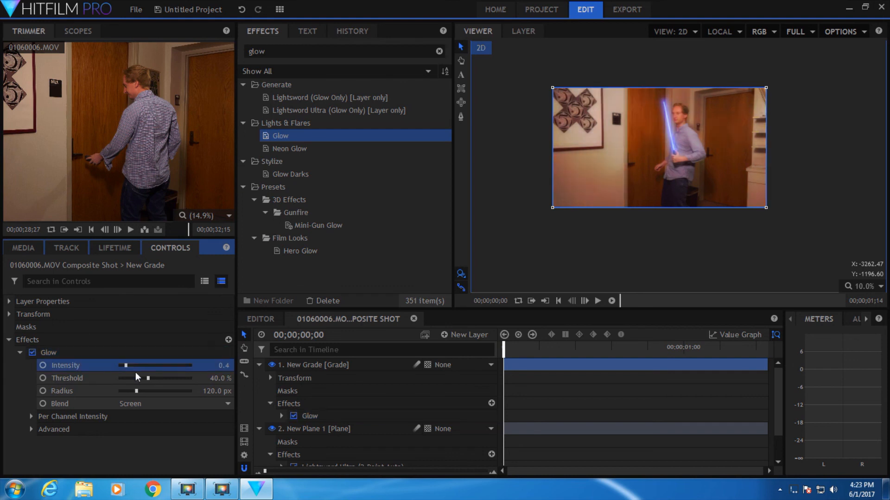
drag(145, 378, 130, 378)
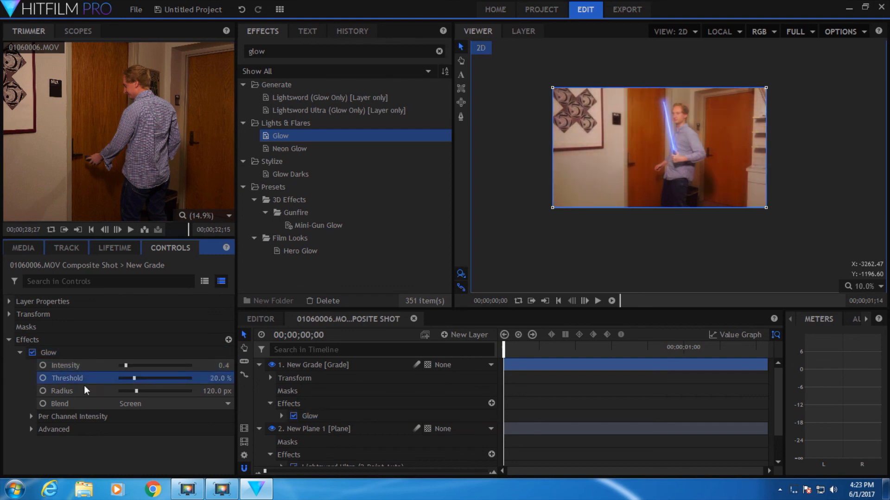
click(30, 416)
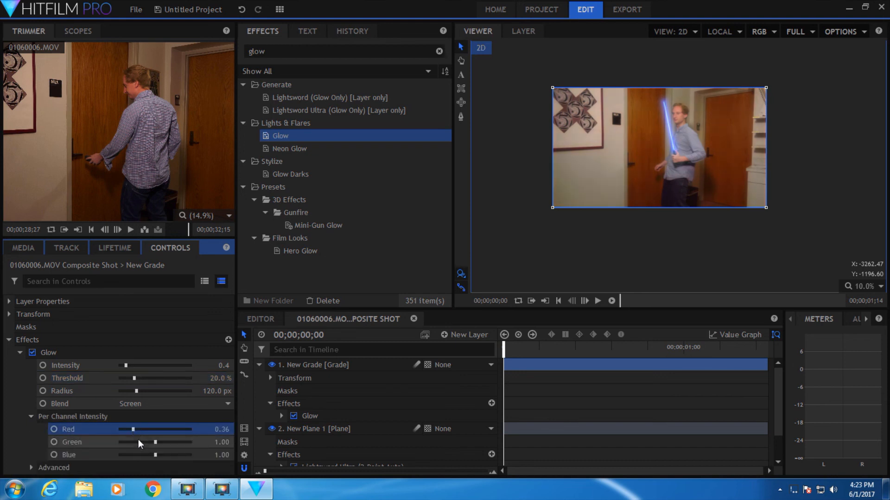
drag(139, 454, 174, 454)
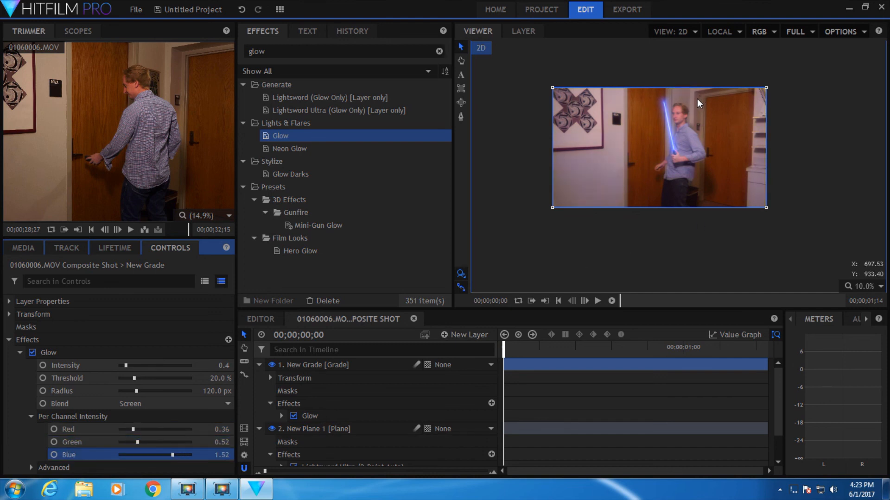
click(878, 286)
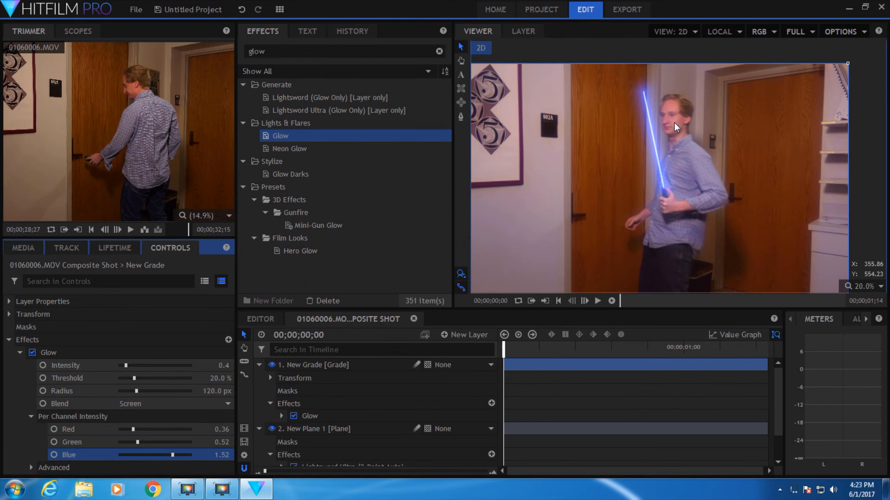